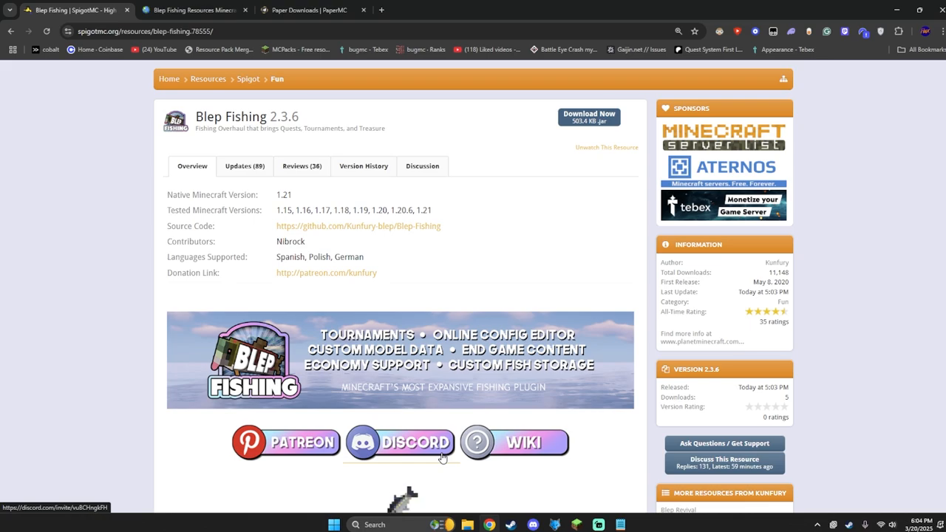
# Step: Browse the server's plugins folder and the Blep Fishing Resources pack page
pyautogui.scroll(3)
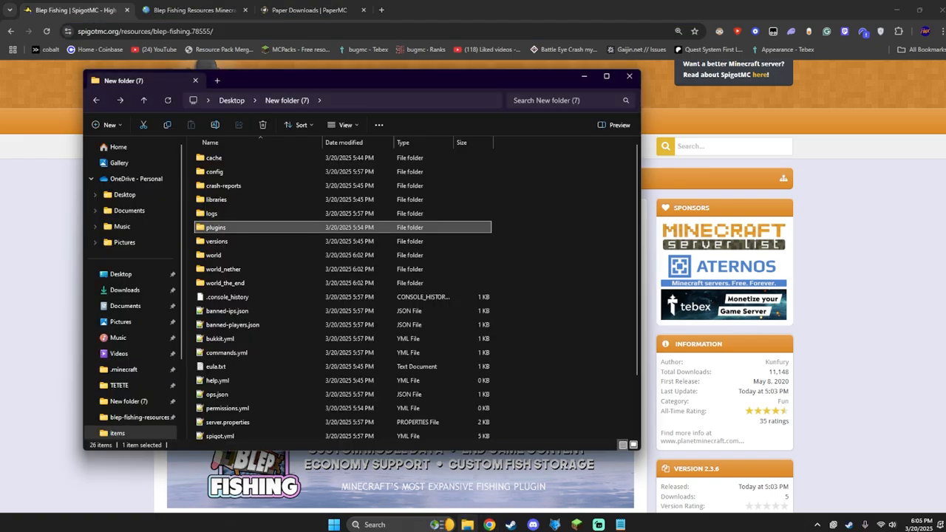
pyautogui.moveTo(255, 228)
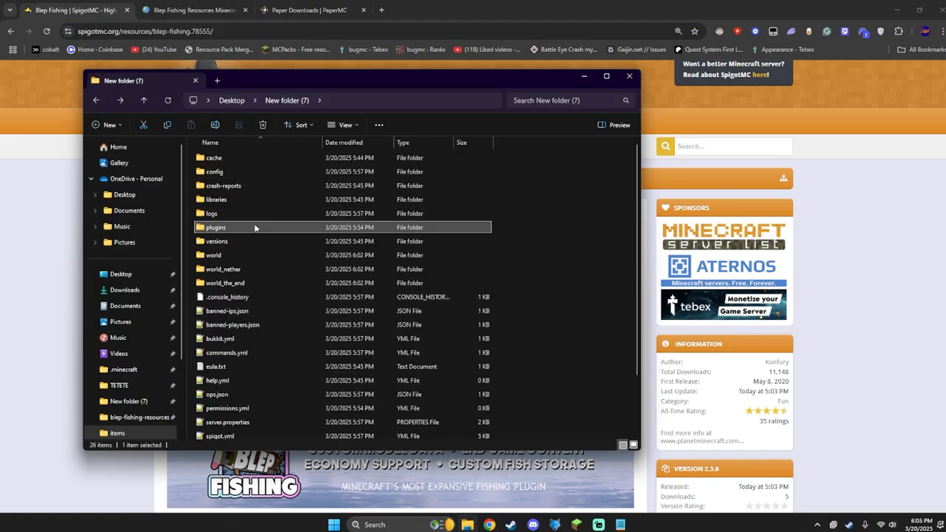
pyautogui.doubleClick(216, 228)
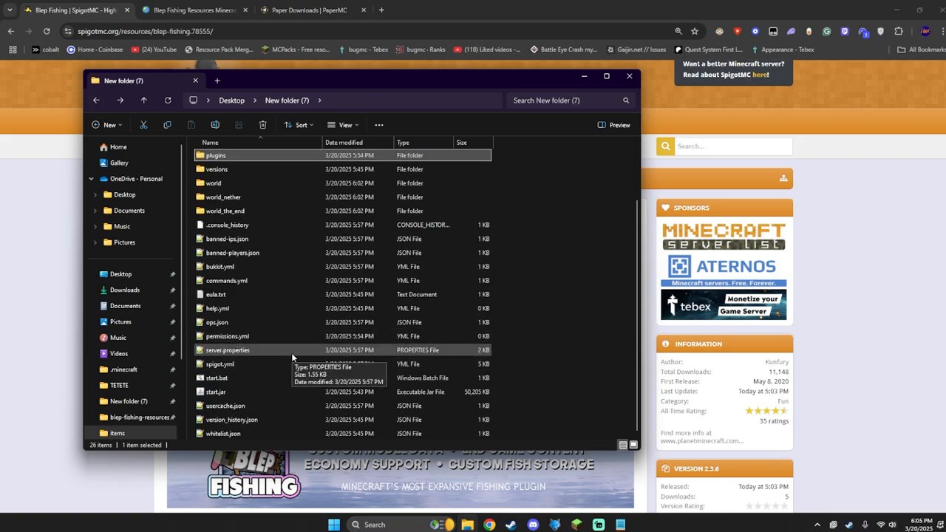
pyautogui.moveTo(258, 238)
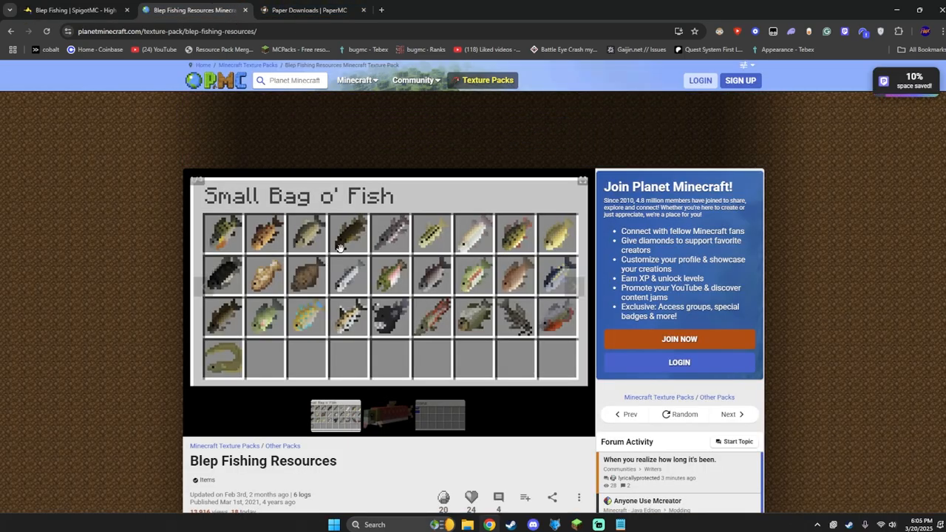
pyautogui.scroll(-3)
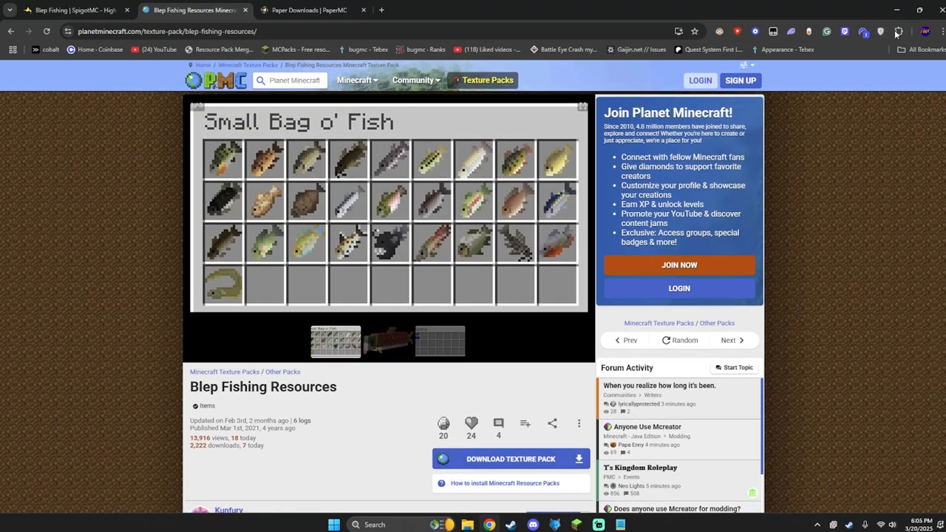
# Step: Download the Blep Fishing Resources texture pack and open the downloaded zip
pyautogui.click(309, 9)
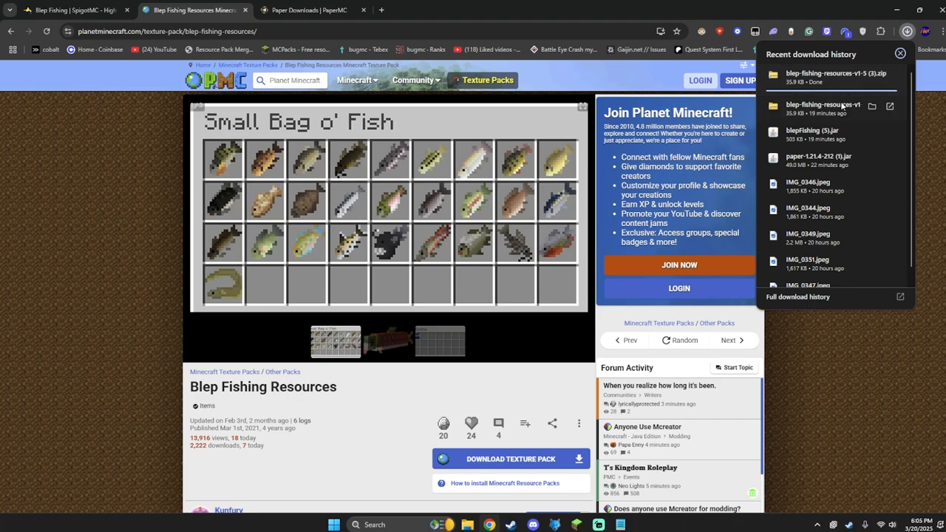
pyautogui.click(837, 72)
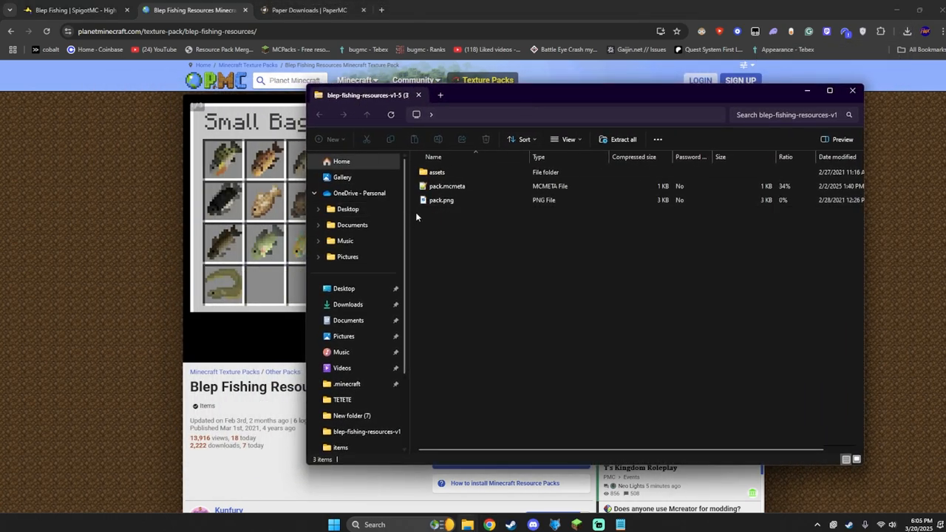
# Step: Extract the downloaded pack zip and open the extracted folder inside TETETE
pyautogui.press('ctrl+a')
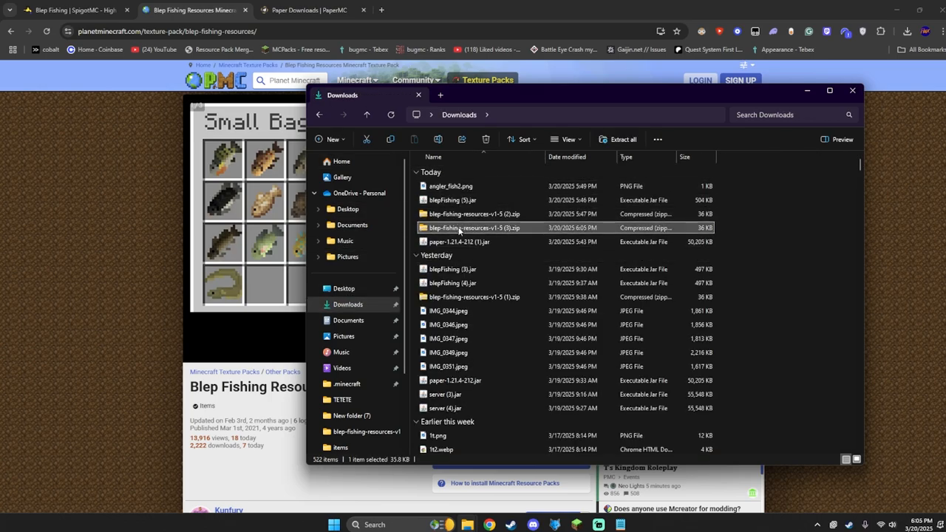
pyautogui.rightClick(473, 227)
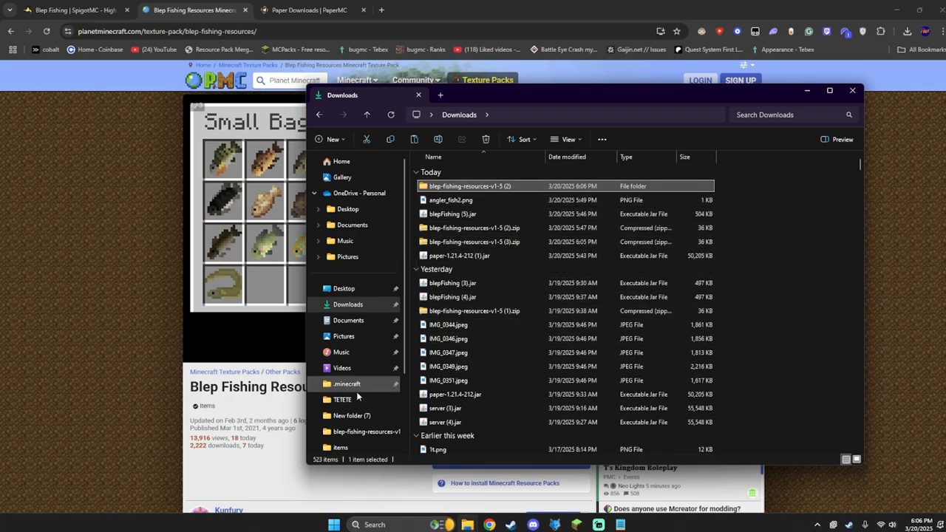
pyautogui.click(341, 399)
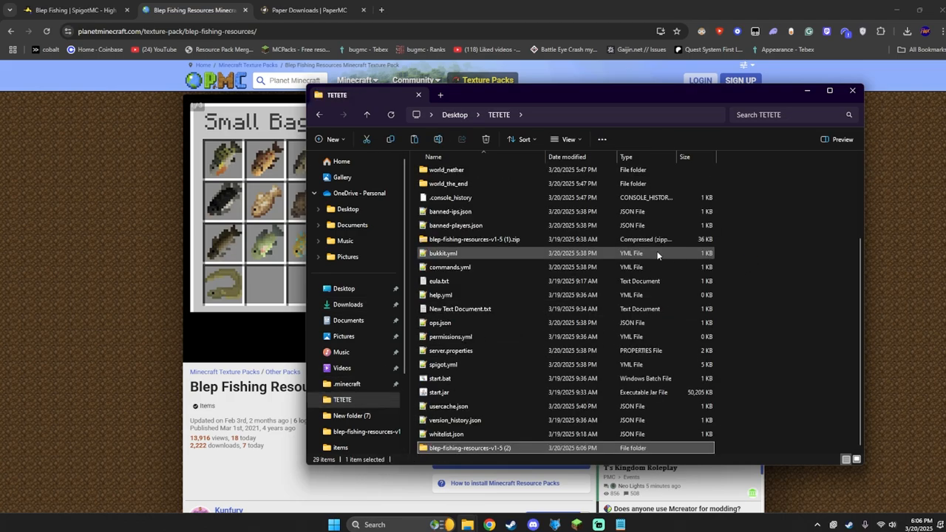
pyautogui.doubleClick(470, 448)
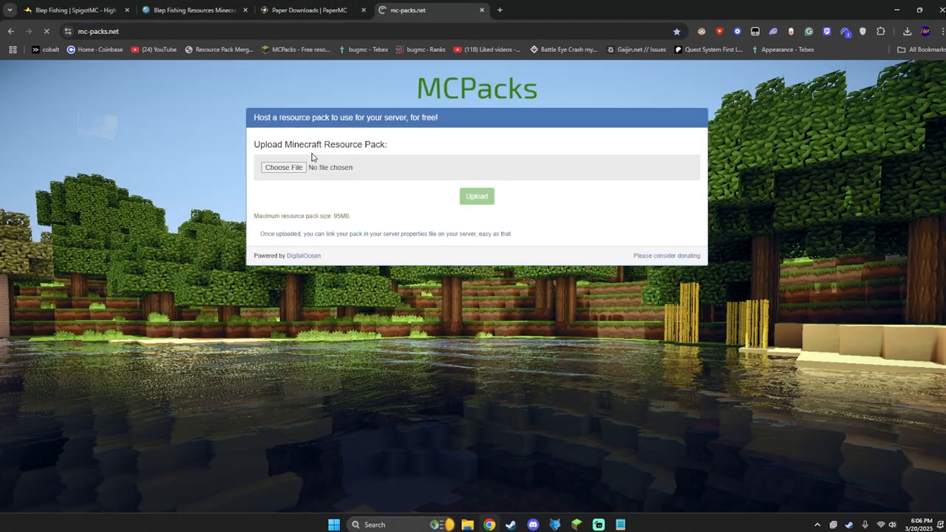
# Step: Upload the pack to MCPacks and pass the hCaptcha cat-matching check for a download link
pyautogui.click(284, 167)
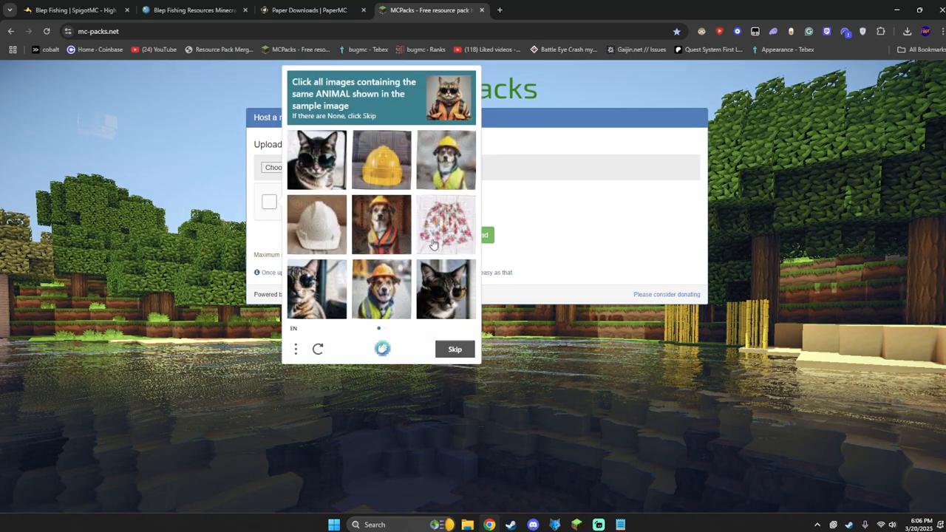
pyautogui.click(446, 288)
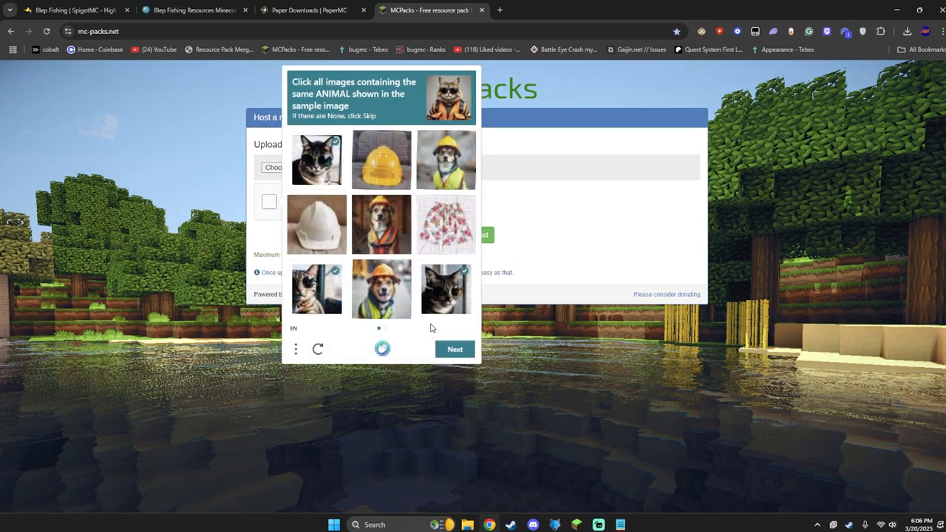
pyautogui.click(455, 349)
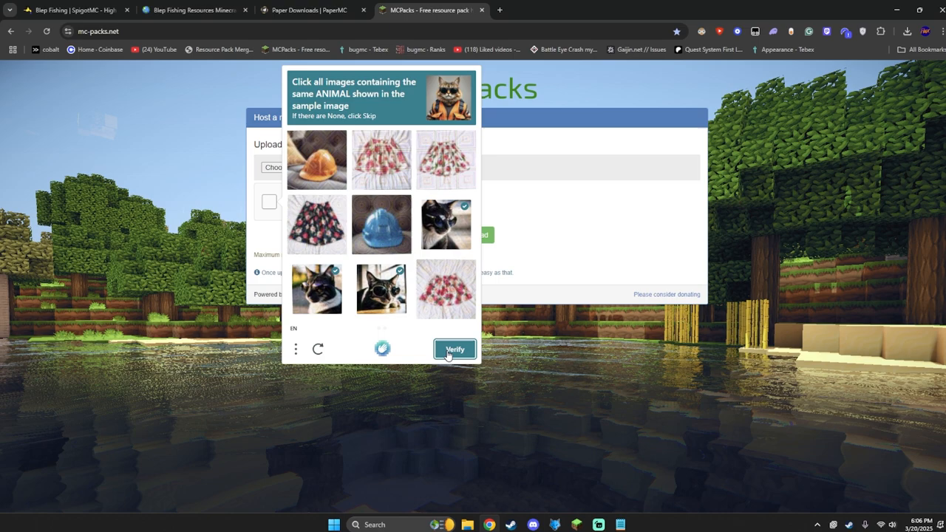
pyautogui.click(454, 349)
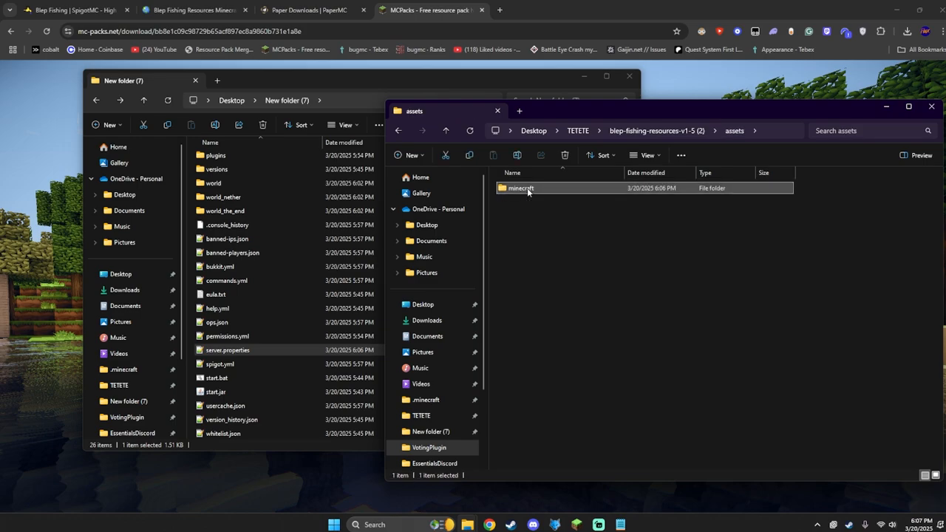
# Step: Navigate into assets/minecraft/textures/item/salmon and maximize the window
pyautogui.doubleClick(521, 187)
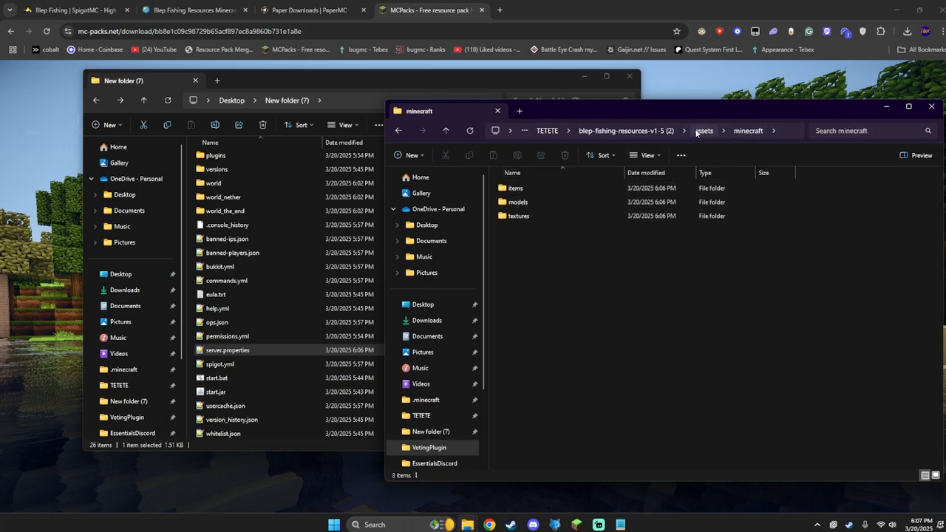
pyautogui.click(517, 216)
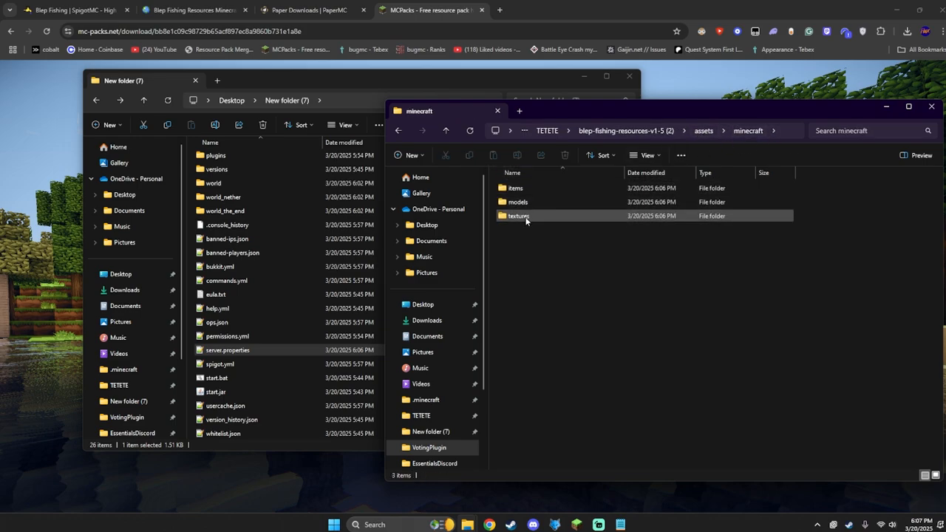
pyautogui.doubleClick(517, 216)
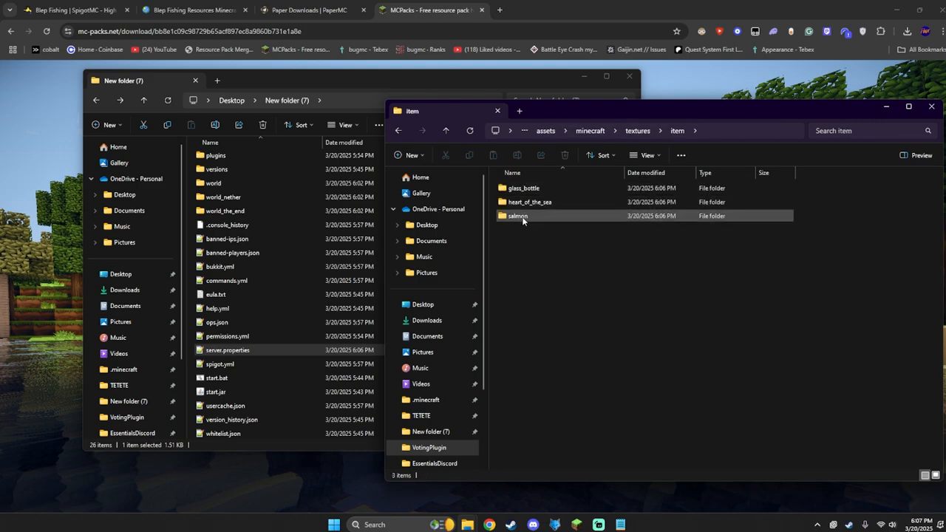
pyautogui.doubleClick(517, 216)
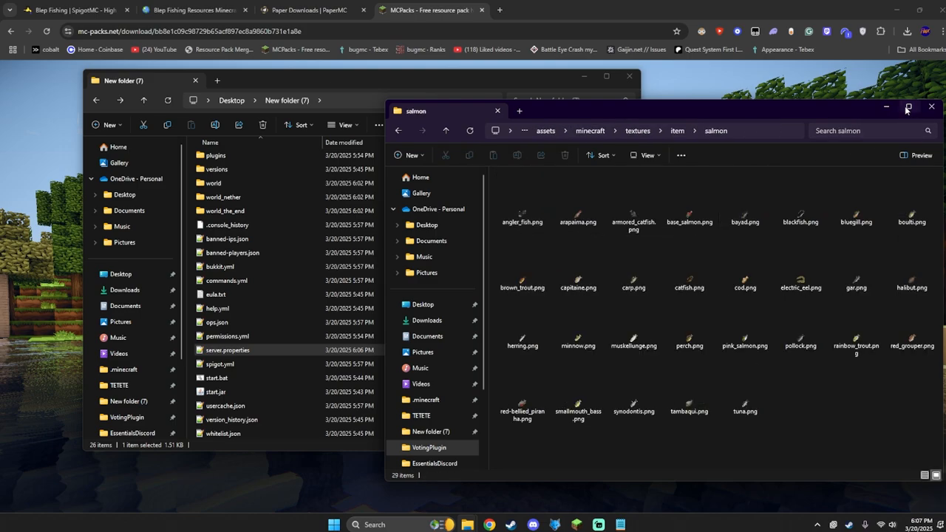
pyautogui.doubleClick(522, 214)
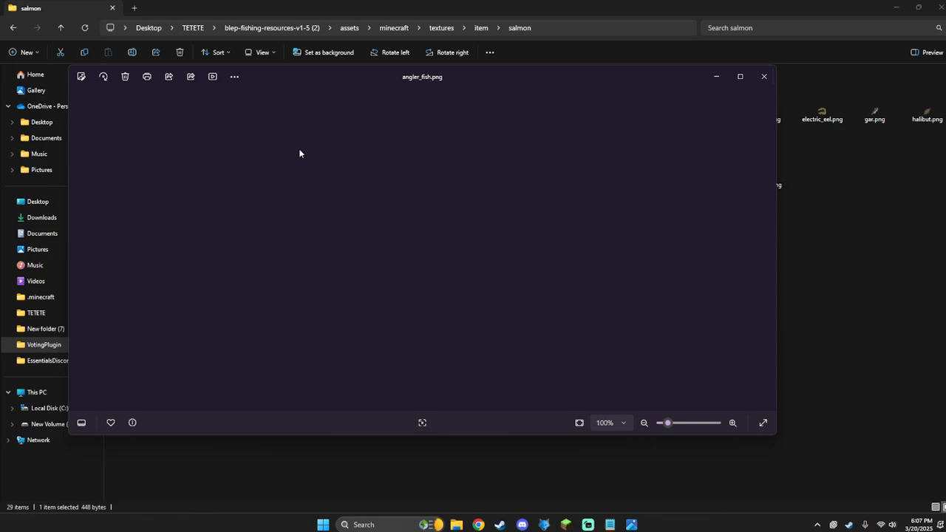
# Step: Apply the Dramatic Cool filter to angler_fish.png in Photos' editor
pyautogui.click(733, 423)
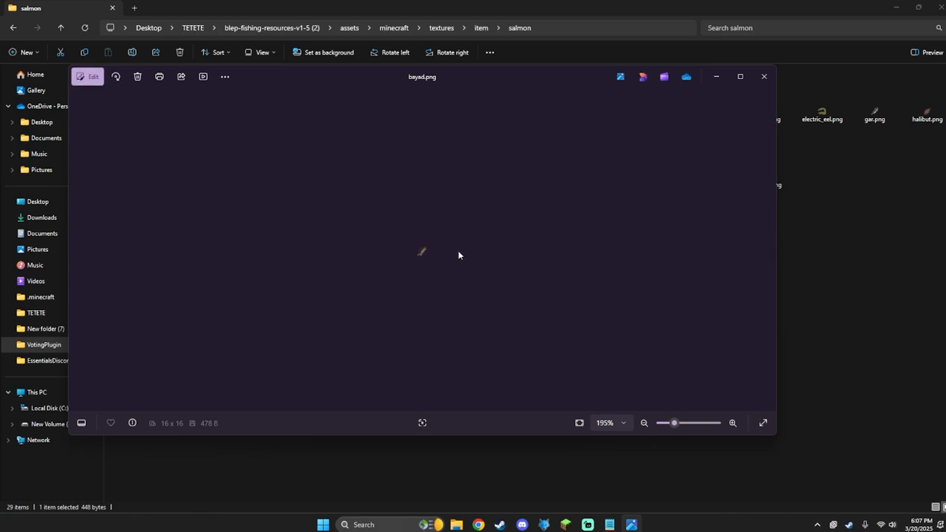
pyautogui.click(766, 250)
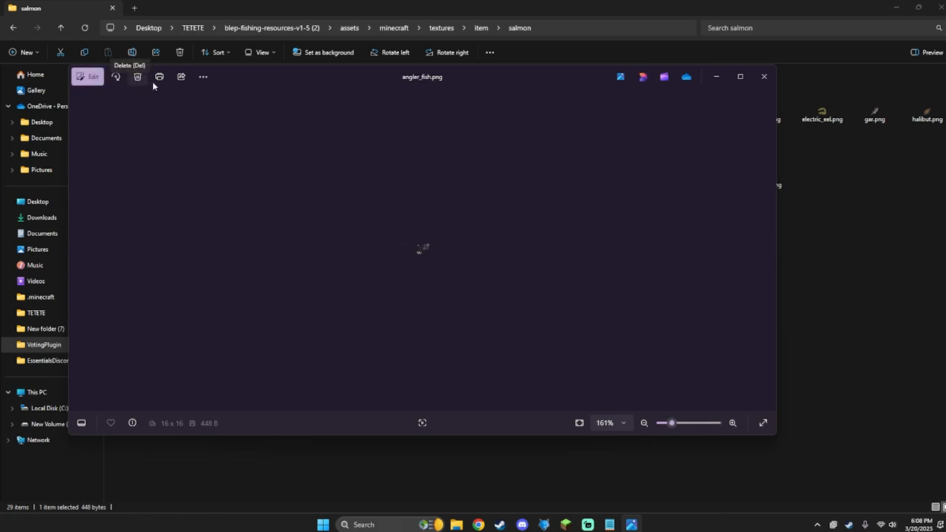
pyautogui.click(160, 77)
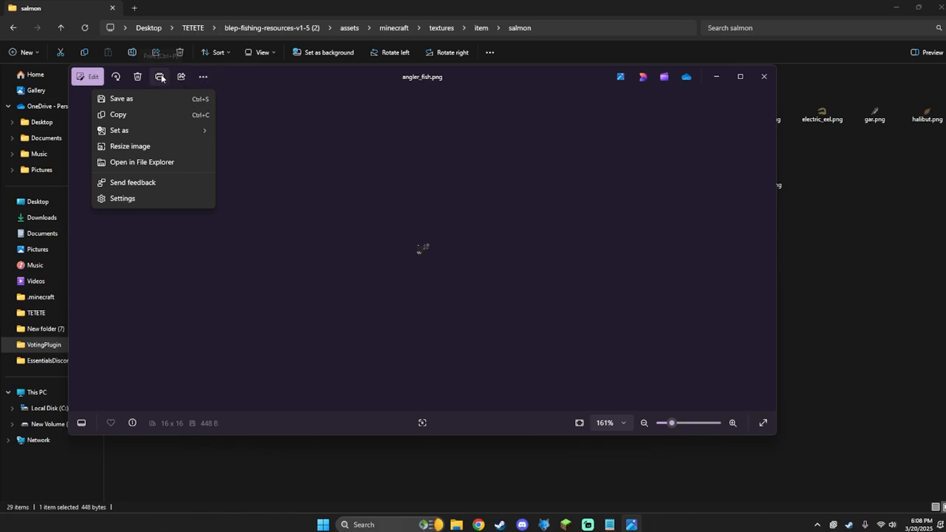
pyautogui.moveTo(124, 357)
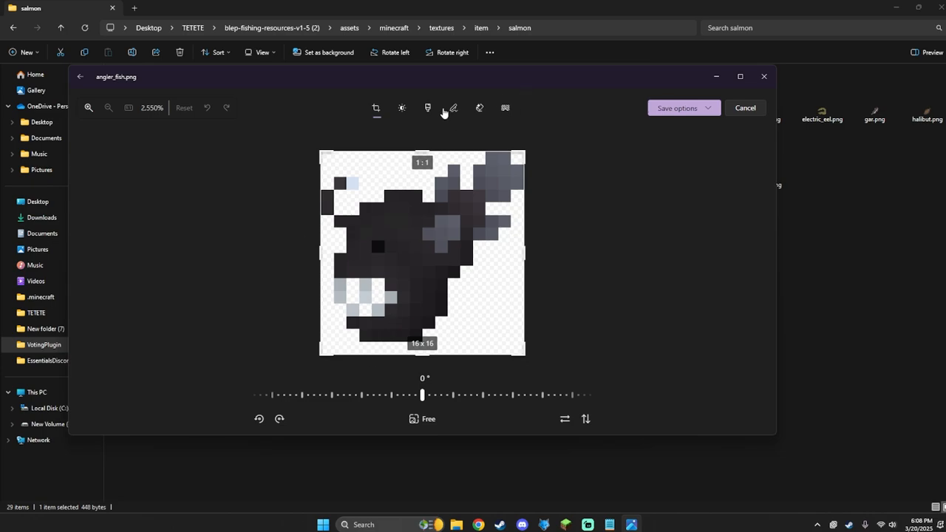
pyautogui.click(427, 108)
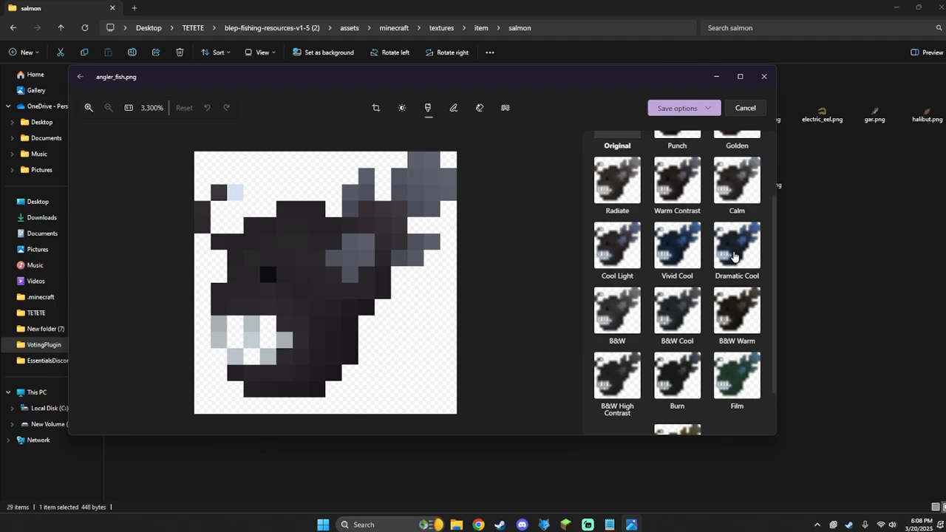
pyautogui.click(736, 248)
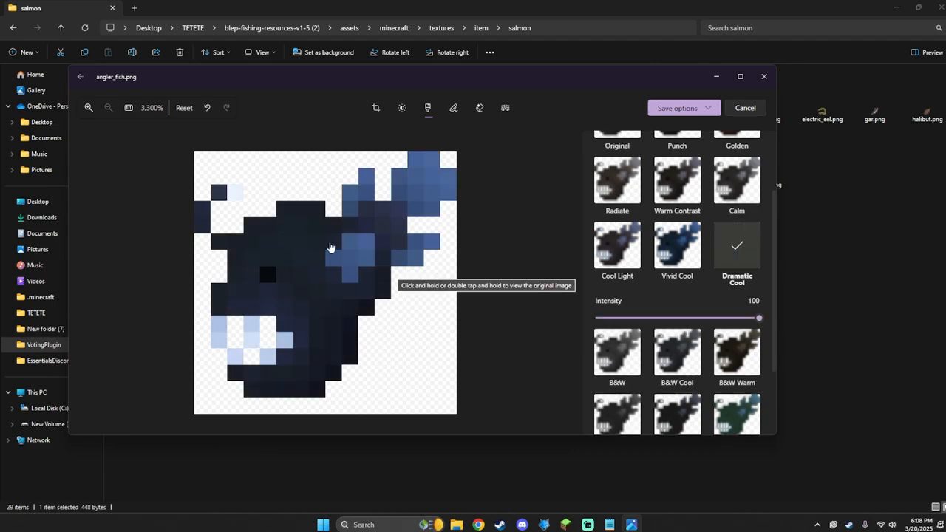
pyautogui.moveTo(343, 368)
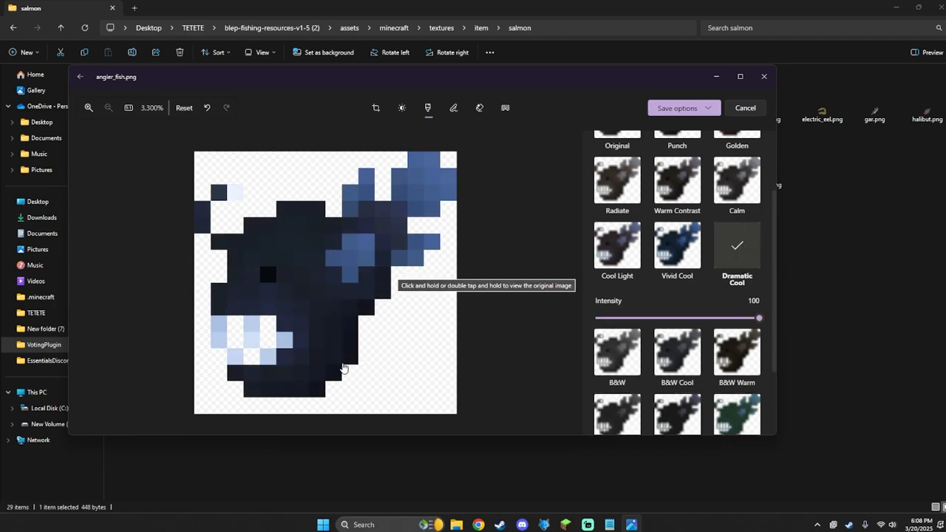
# Step: Choose to save the filtered image as a separate copy
pyautogui.click(683, 108)
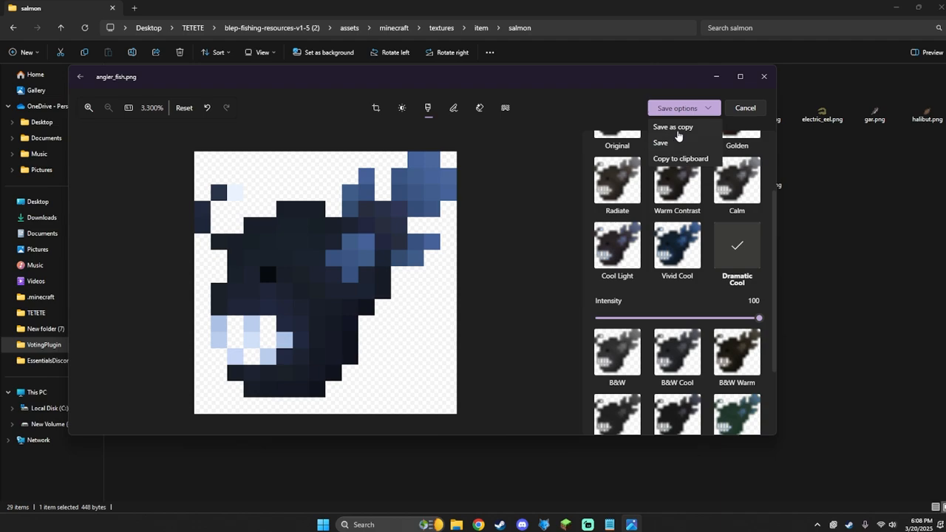
pyautogui.click(673, 127)
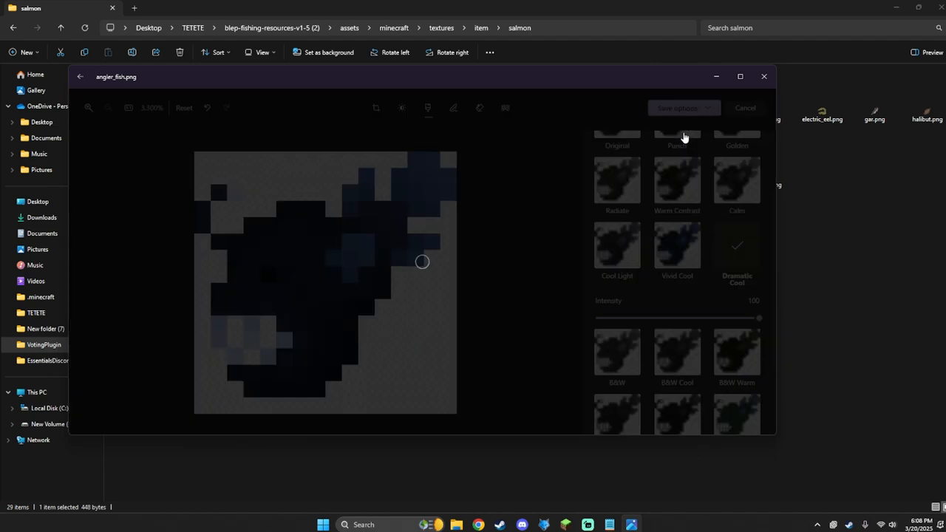
# Step: Save the copy as angler_fish2.png in the salmon textures folder, then go up to item
pyautogui.click(677, 108)
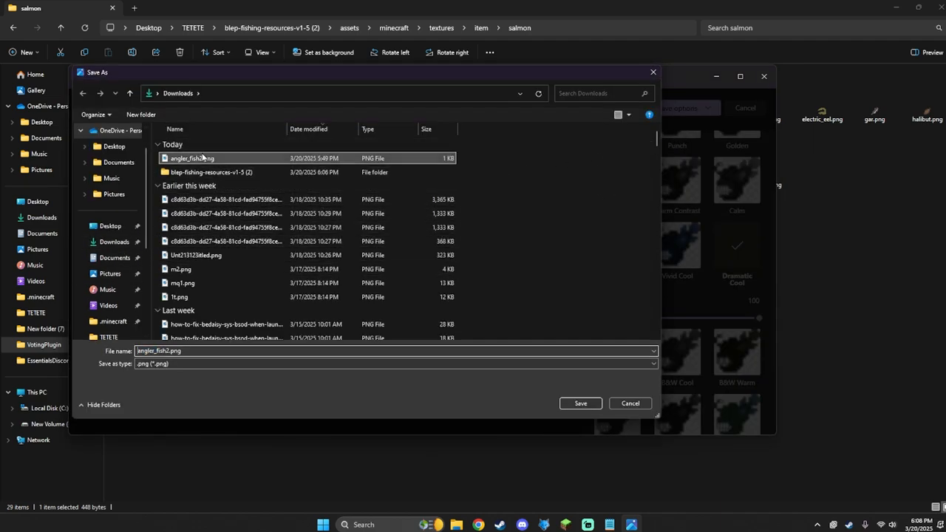
pyautogui.click(579, 402)
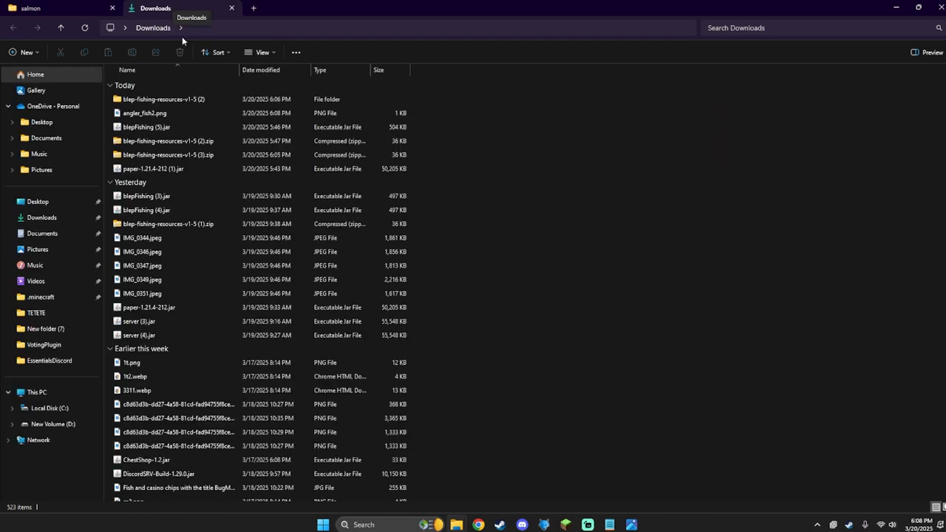
pyautogui.click(145, 113)
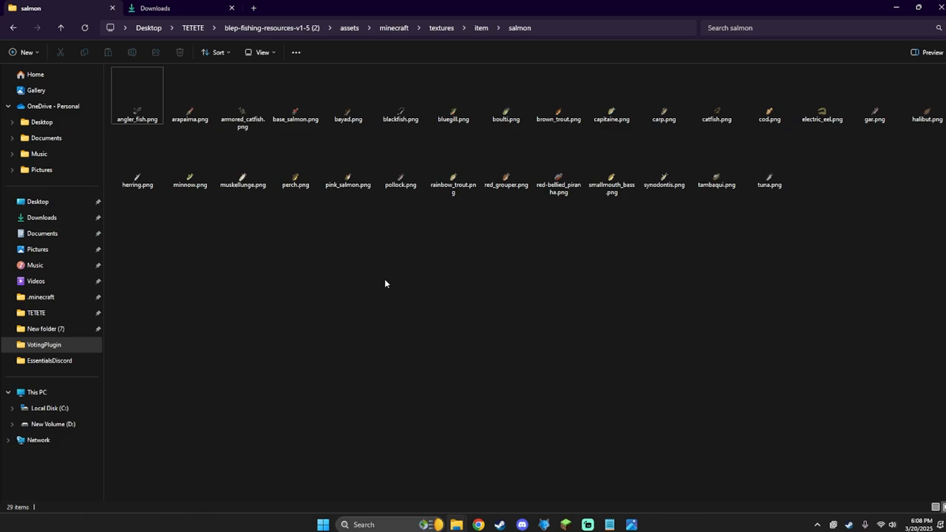
pyautogui.click(822, 160)
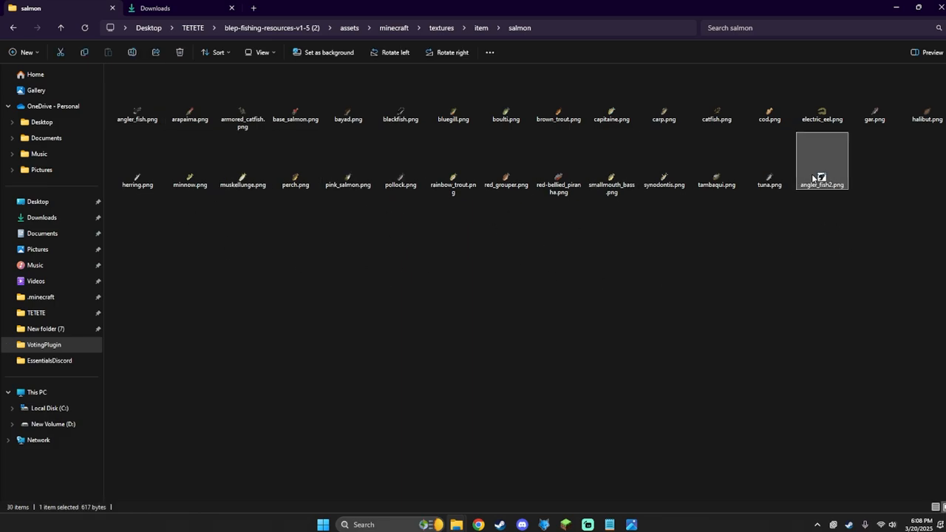
pyautogui.click(482, 26)
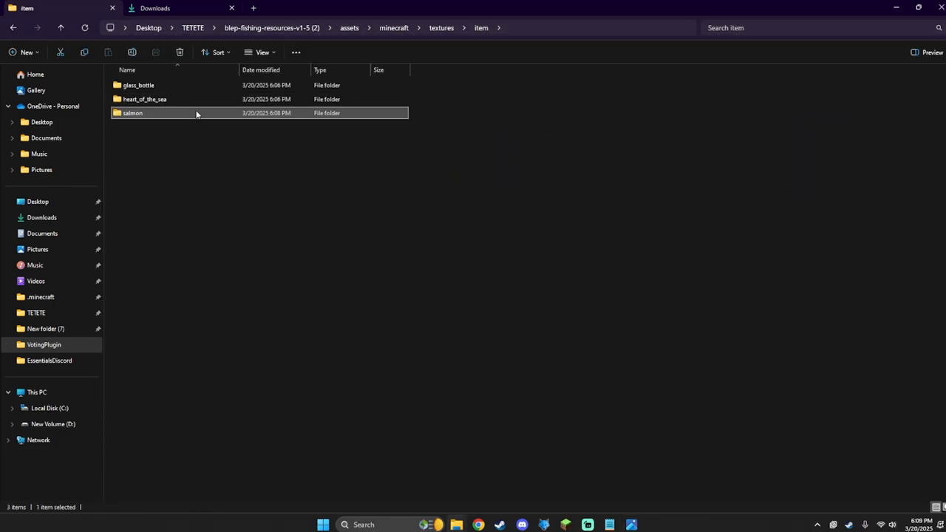
pyautogui.moveTo(337, 130)
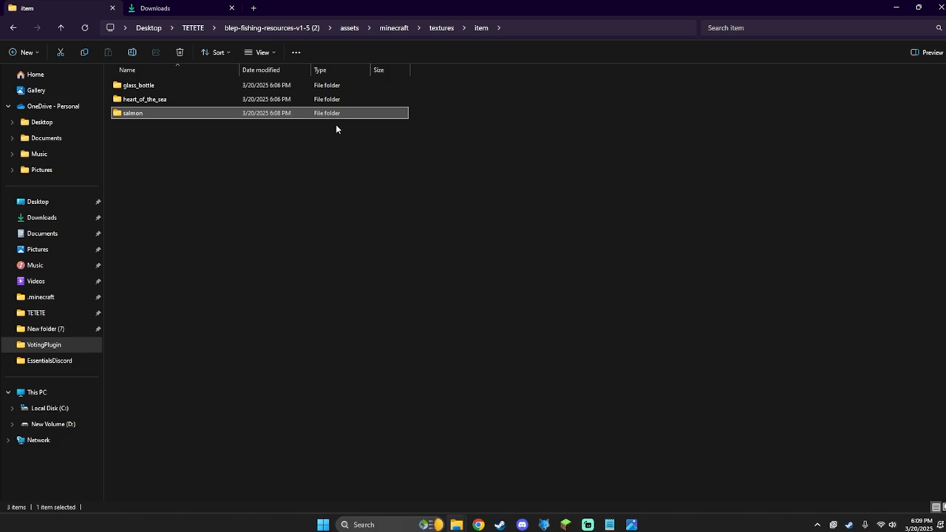
pyautogui.moveTo(176, 99)
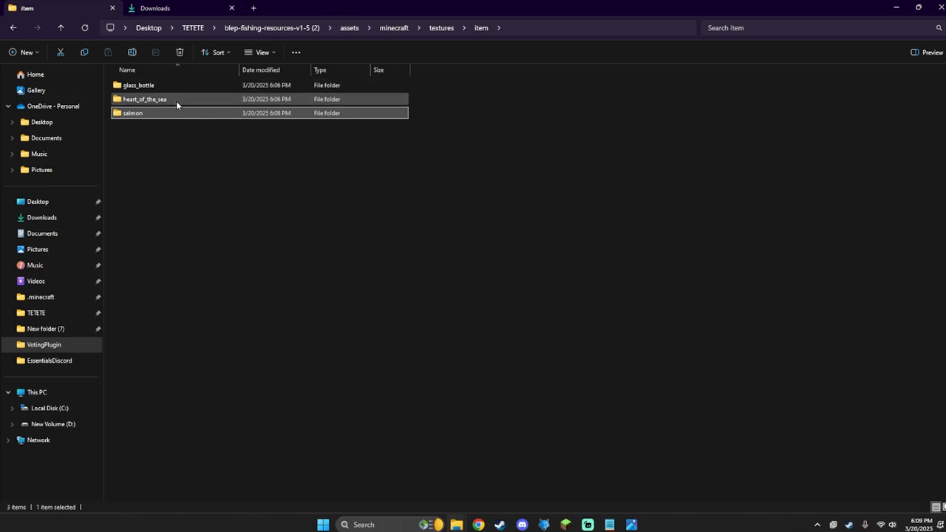
# Step: In models/item/salmon, duplicate angler_fish.json as angler_fish2.json and open it in Notepad++
pyautogui.click(441, 26)
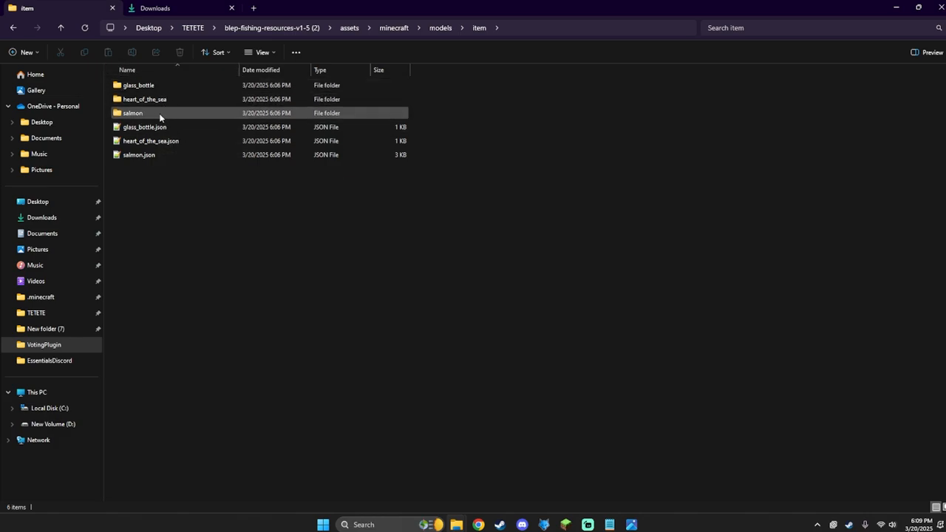
pyautogui.doubleClick(133, 113)
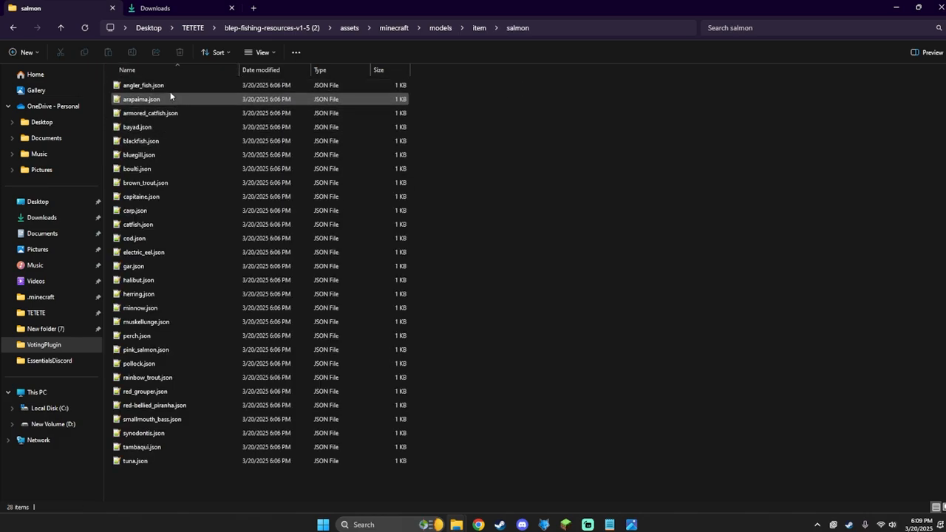
pyautogui.click(143, 84)
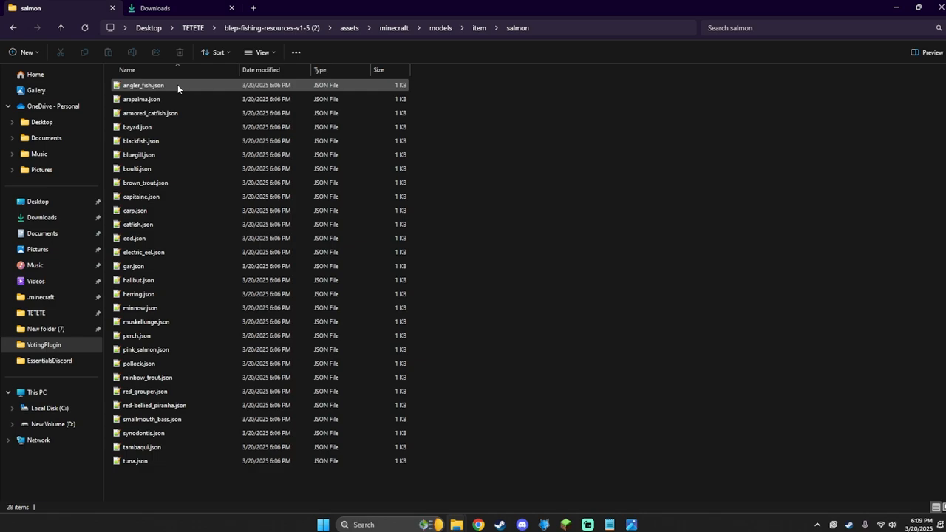
pyautogui.click(142, 84)
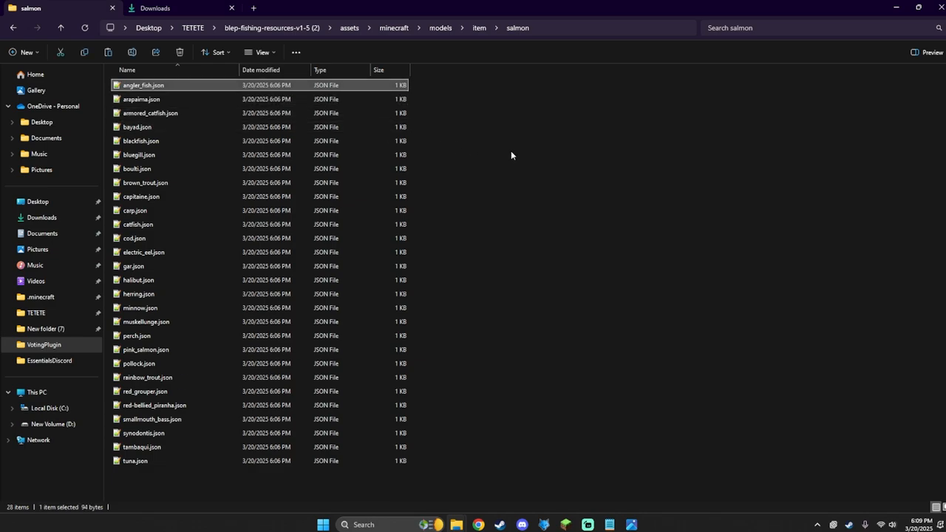
pyautogui.rightClick(154, 84)
pyautogui.write('angler_fish2.json')
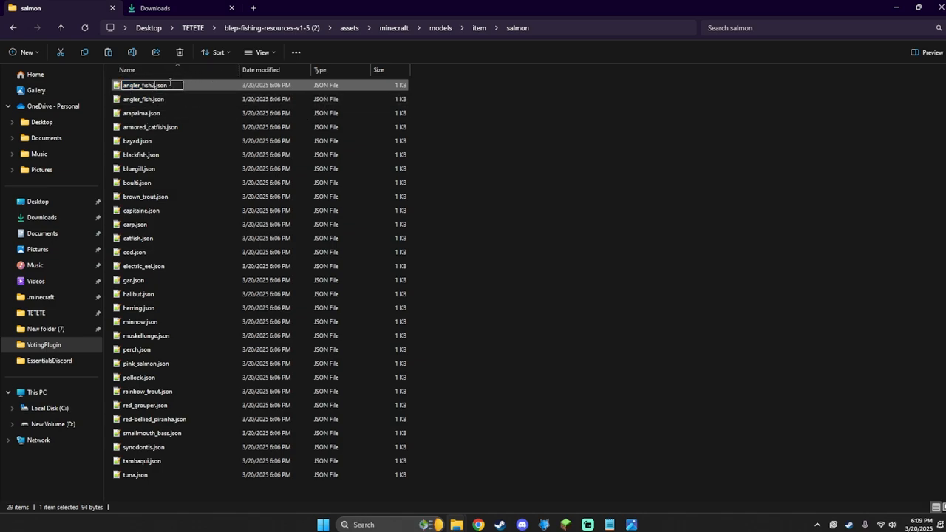
pyautogui.doubleClick(143, 84)
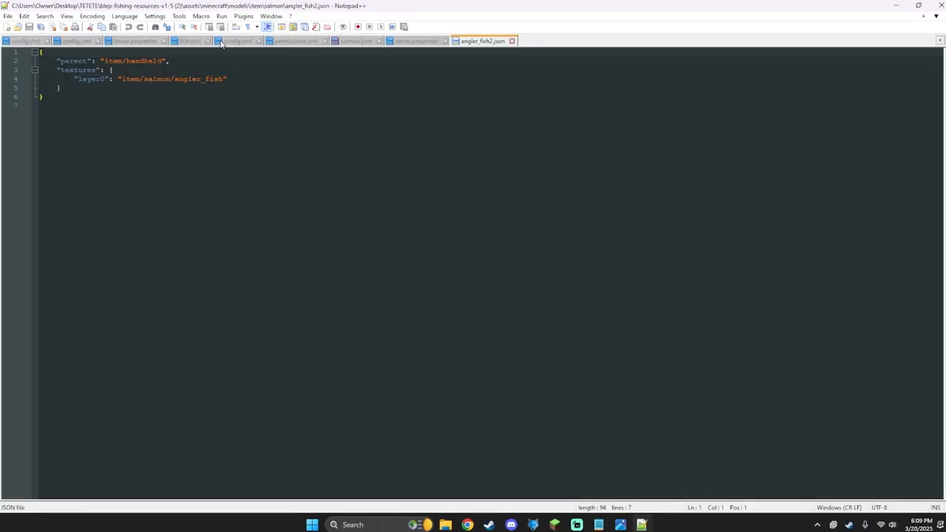
# Step: Append 2 to the layer0 texture path so the model uses angler_fish2
pyautogui.write('2')
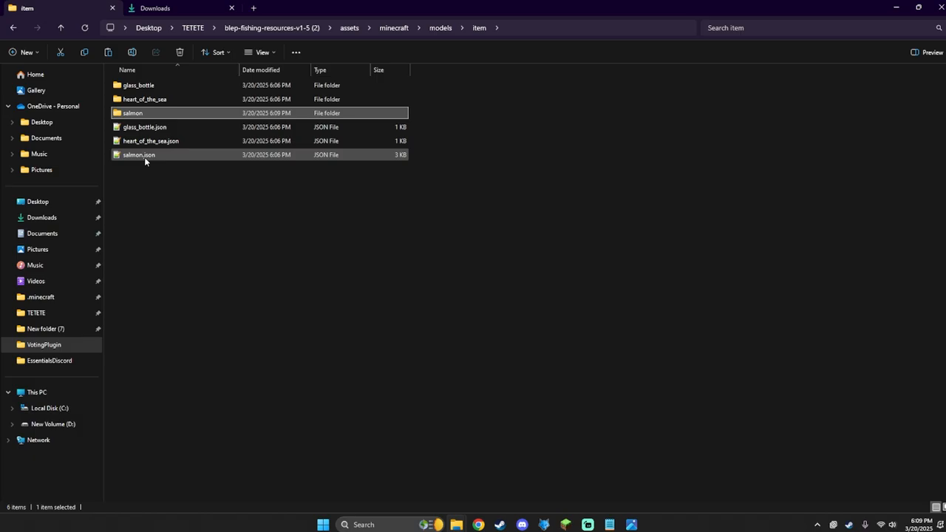
# Step: Open models salmon.json and duplicate its last override entry
pyautogui.doubleClick(139, 156)
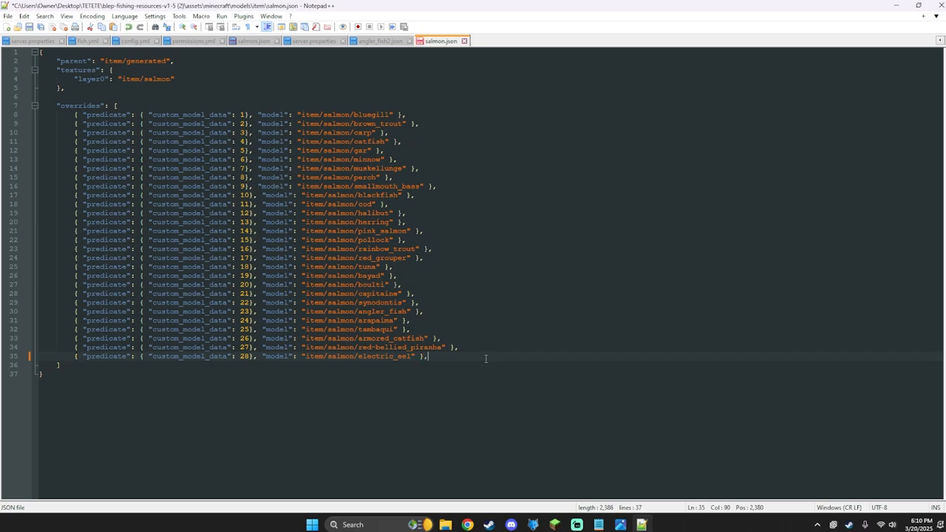
pyautogui.press('Enter')
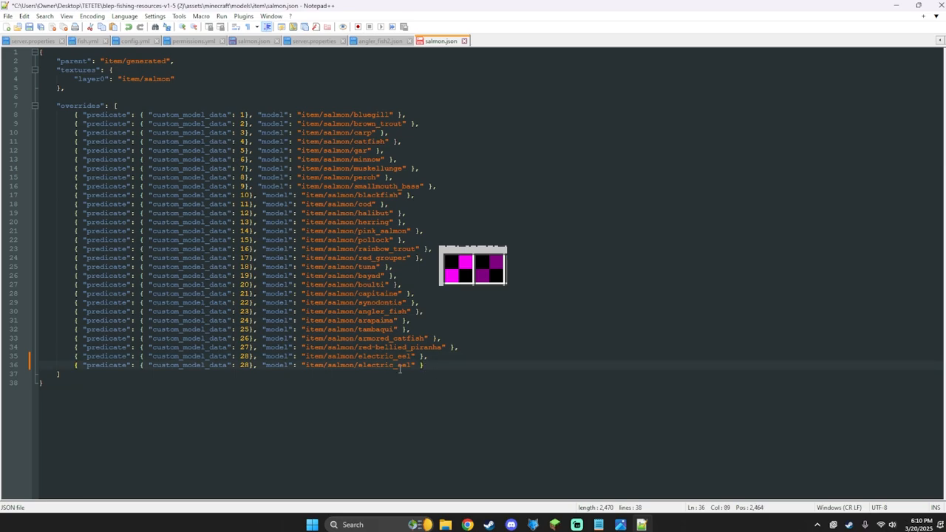
# Step: Replace electric_eel with angler_fish2 in the new override and go to save
pyautogui.doubleClick(381, 365)
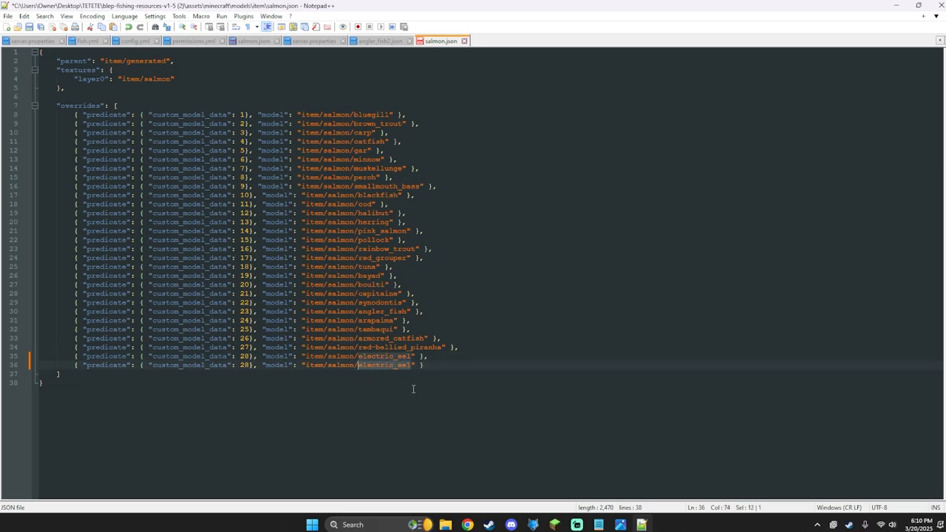
pyautogui.write('angler')
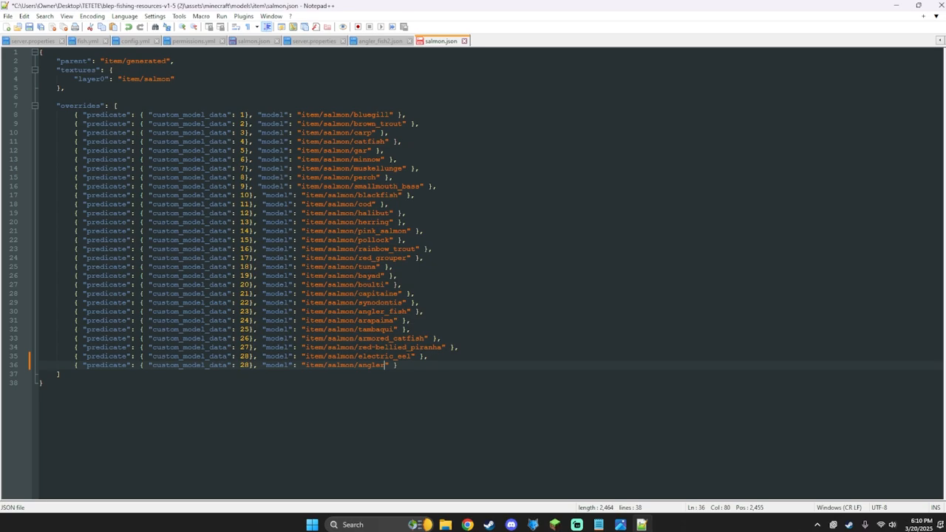
pyautogui.write('_fish')
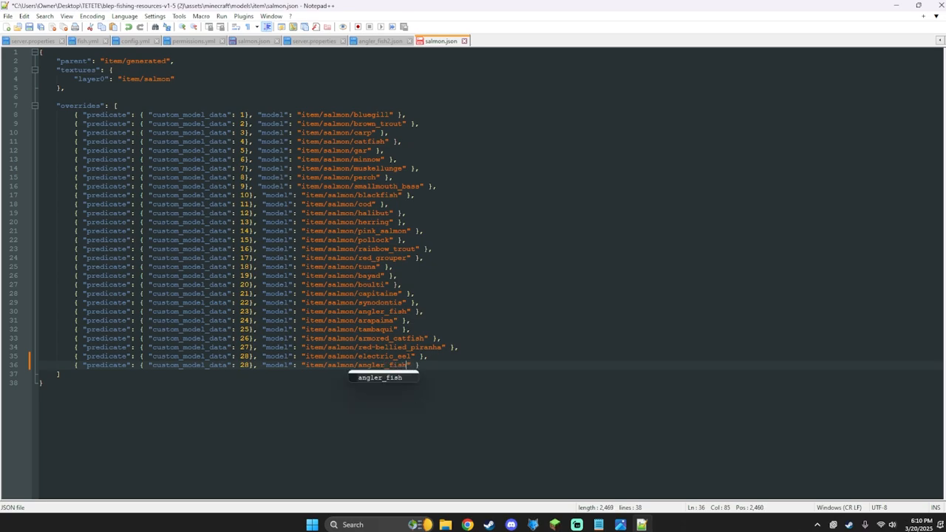
pyautogui.write('2')
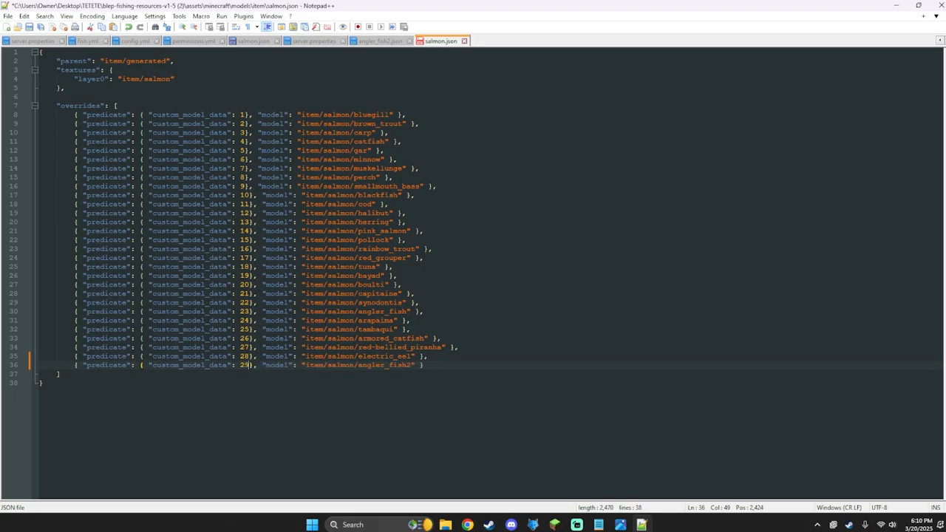
pyautogui.click(9, 14)
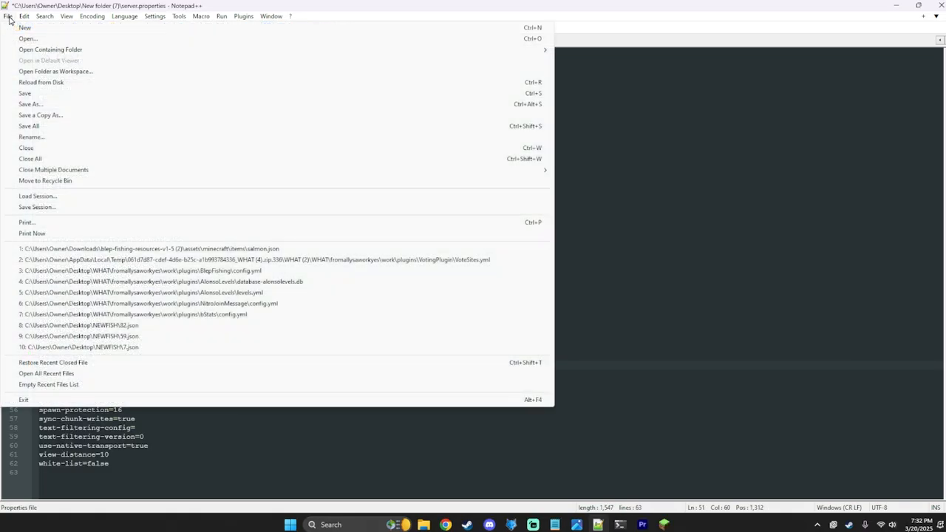
pyautogui.moveTo(25, 93)
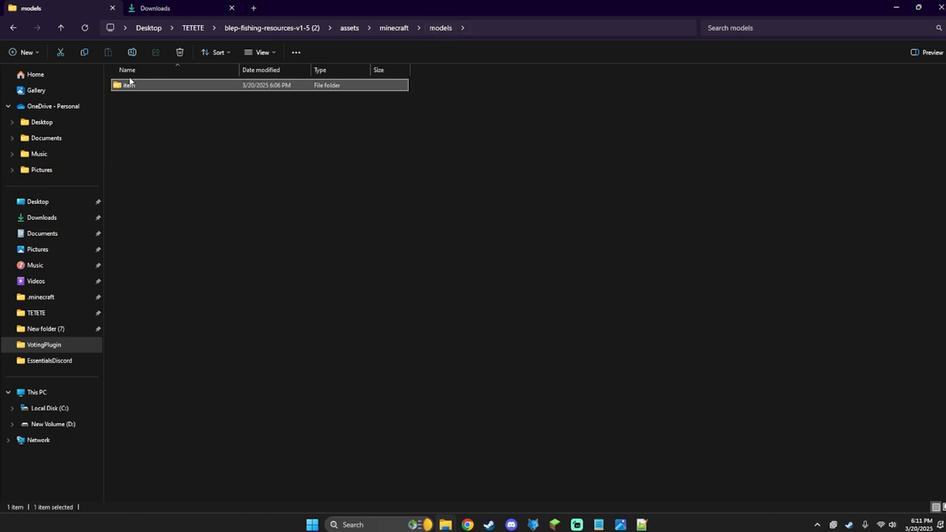
# Step: Copy the threshold 28 electric_eel block at the end of items salmon.json and set the copy's threshold to 29
pyautogui.click(393, 27)
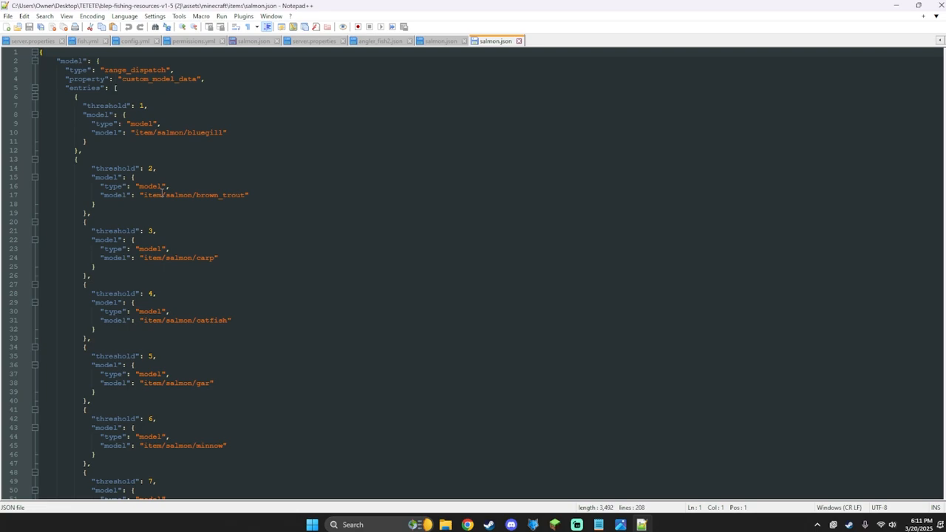
pyautogui.scroll(-3)
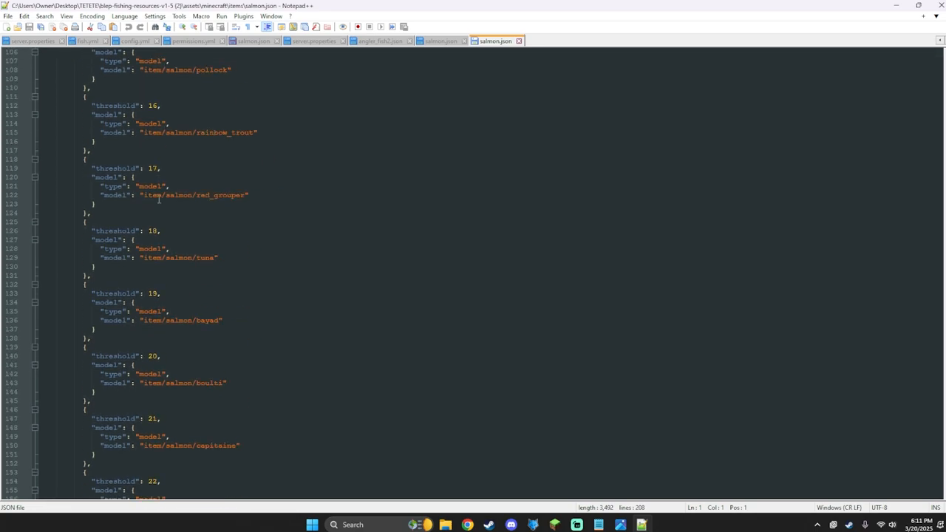
pyautogui.scroll(-3)
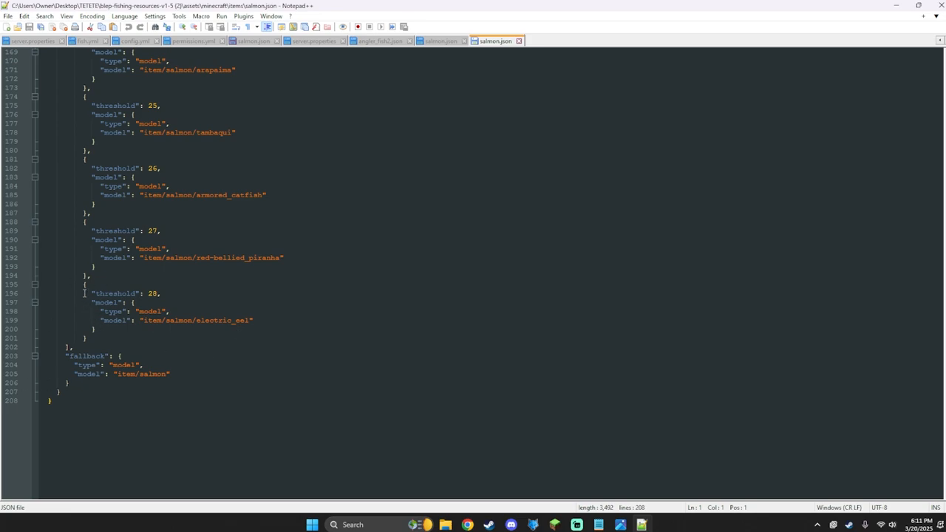
pyautogui.click(87, 276)
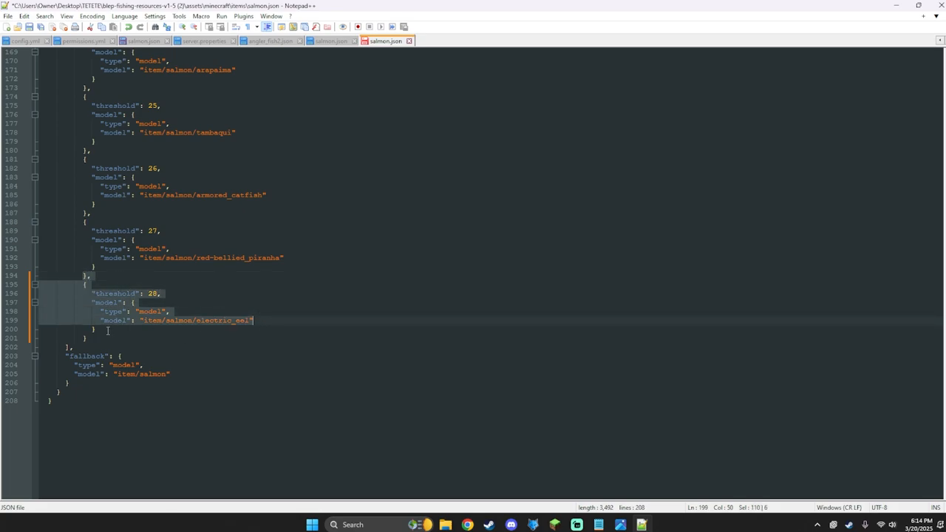
pyautogui.click(107, 331)
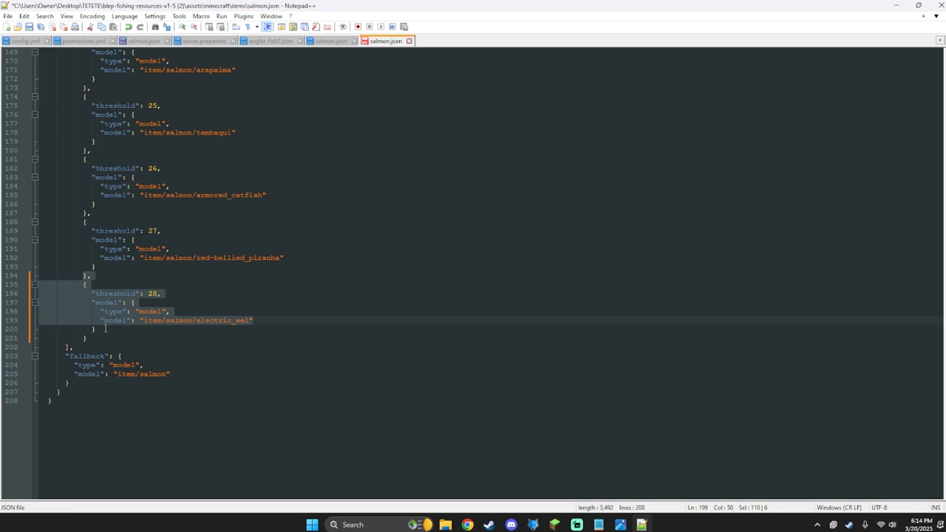
pyautogui.press('Enter')
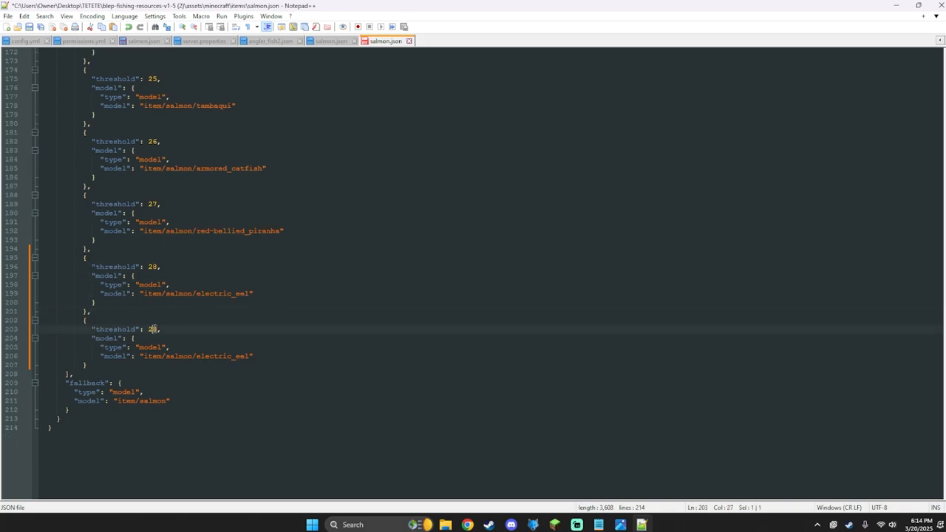
pyautogui.write('9')
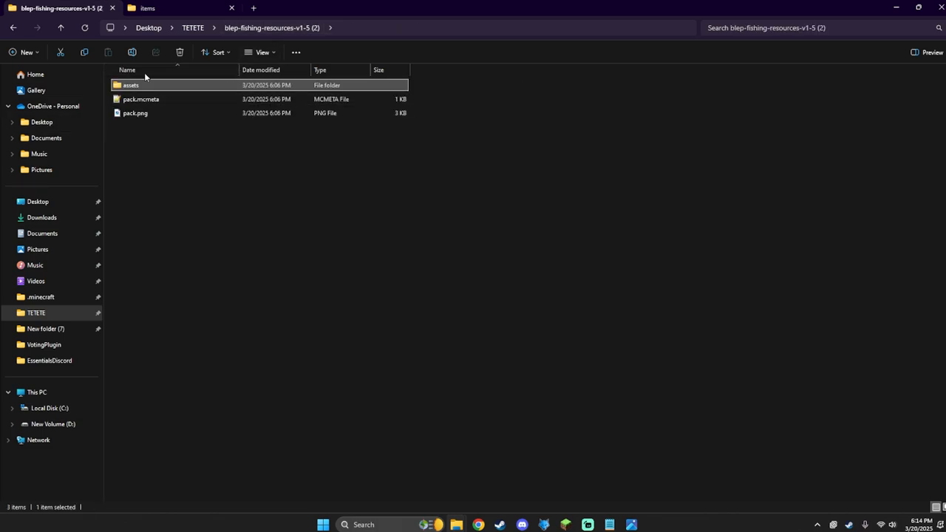
# Step: Compress all the pack folder's contents (assets, pack.mcmeta, pack.png) into a ZIP archive
pyautogui.press('ctrl+a')
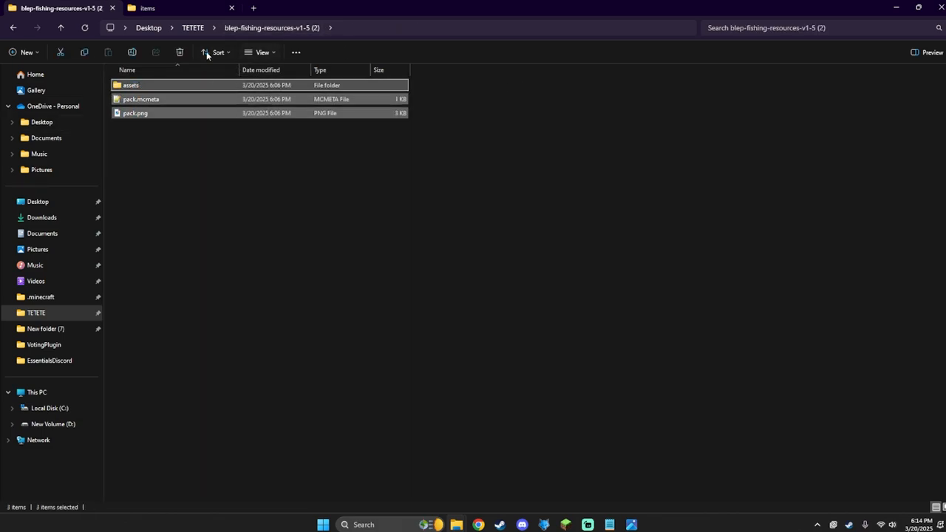
pyautogui.rightClick(141, 97)
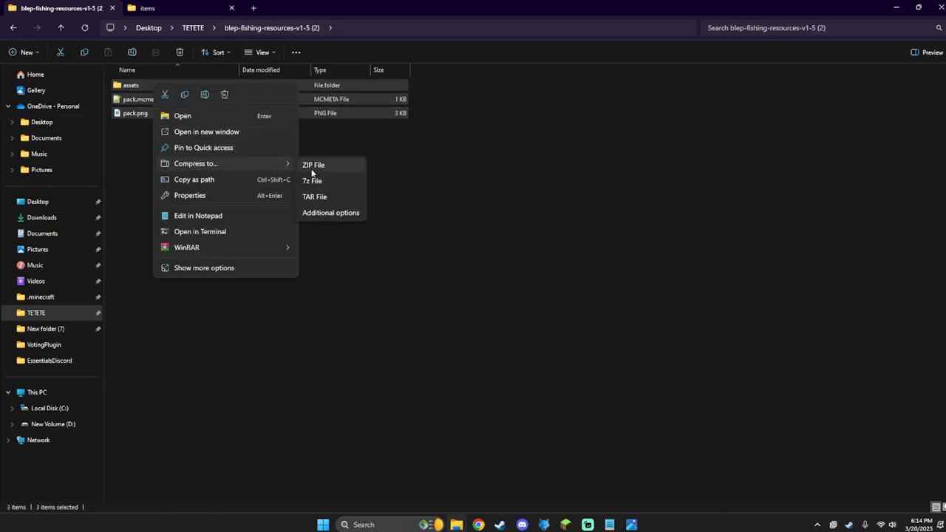
pyautogui.click(313, 166)
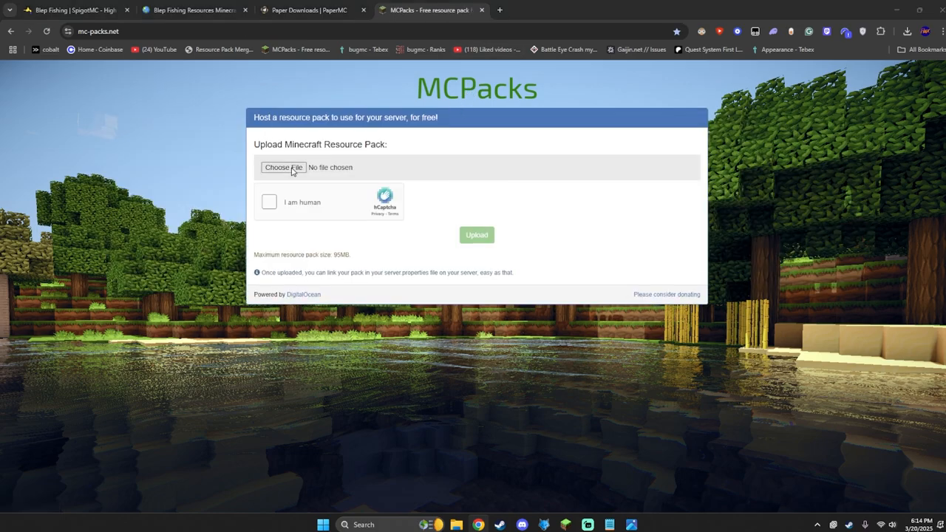
# Step: Choose Fish.zip, pass the human verification captcha, and upload it to MCPacks
pyautogui.click(284, 167)
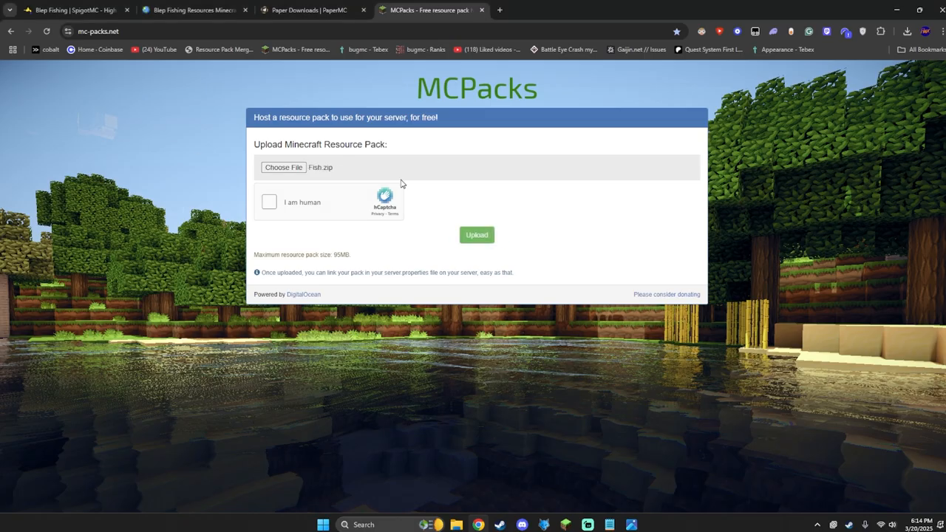
pyautogui.click(269, 201)
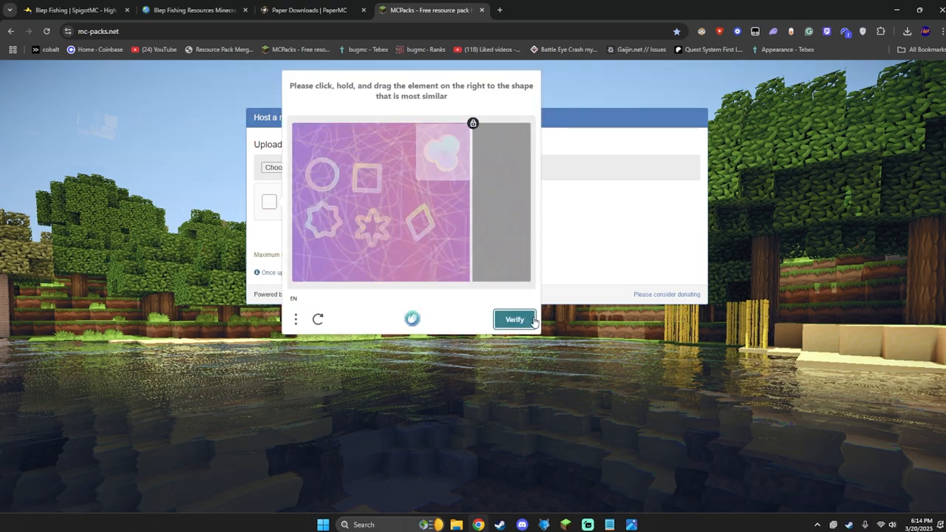
pyautogui.click(515, 319)
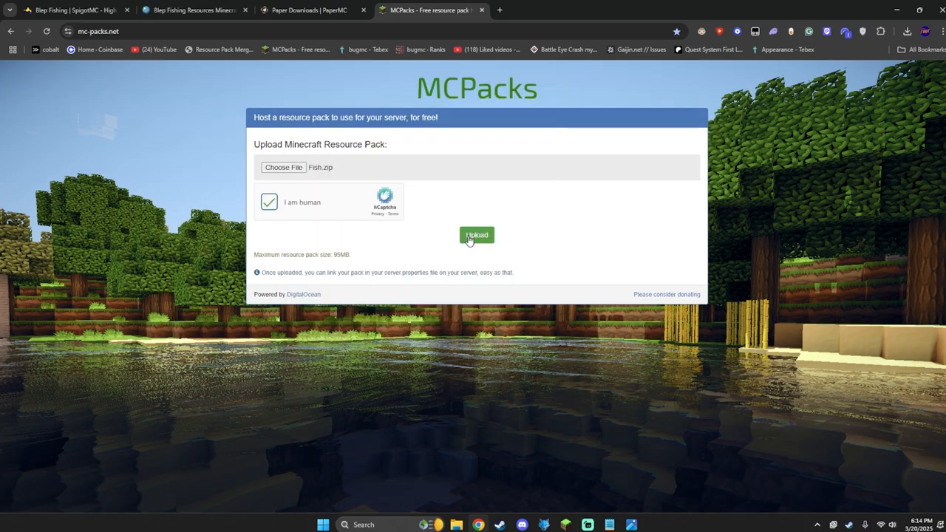
pyautogui.click(476, 235)
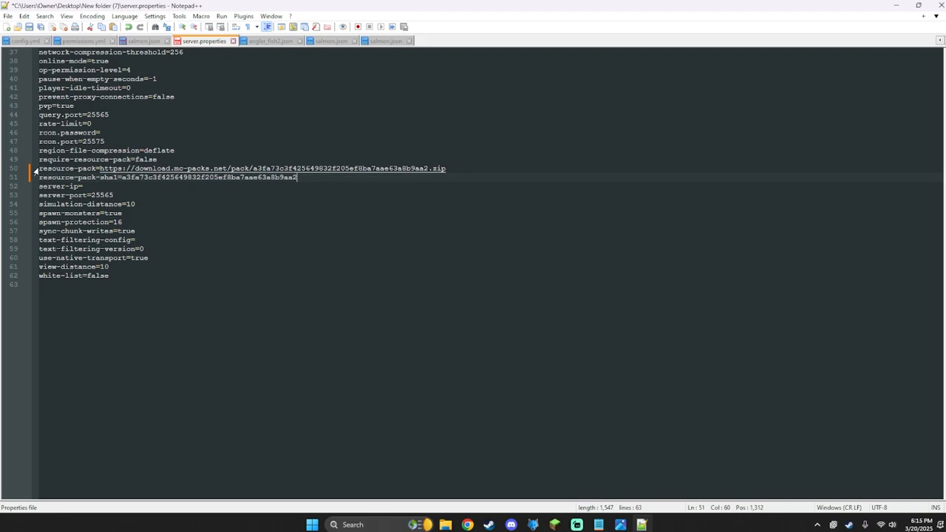
# Step: Save server.properties with the MCPacks link and SHA1, then return to the server list to rejoin
pyautogui.click(7, 14)
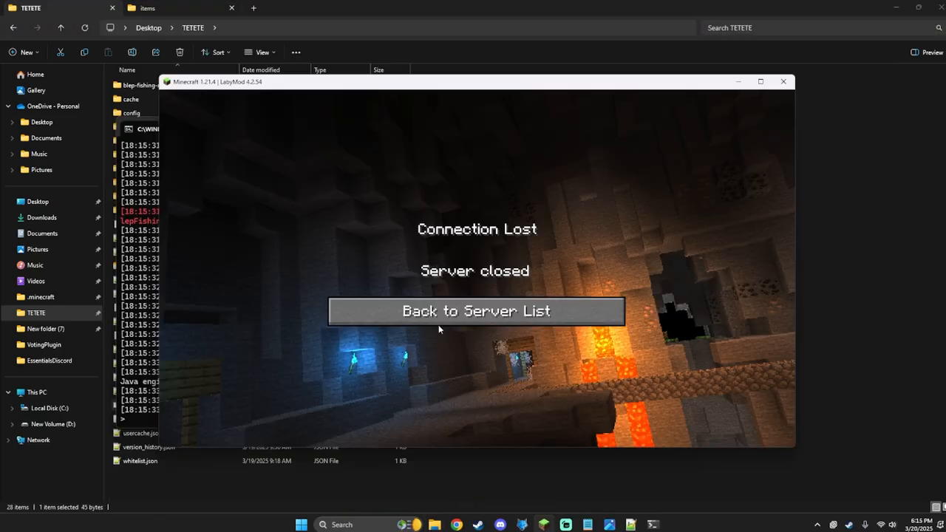
pyautogui.click(476, 310)
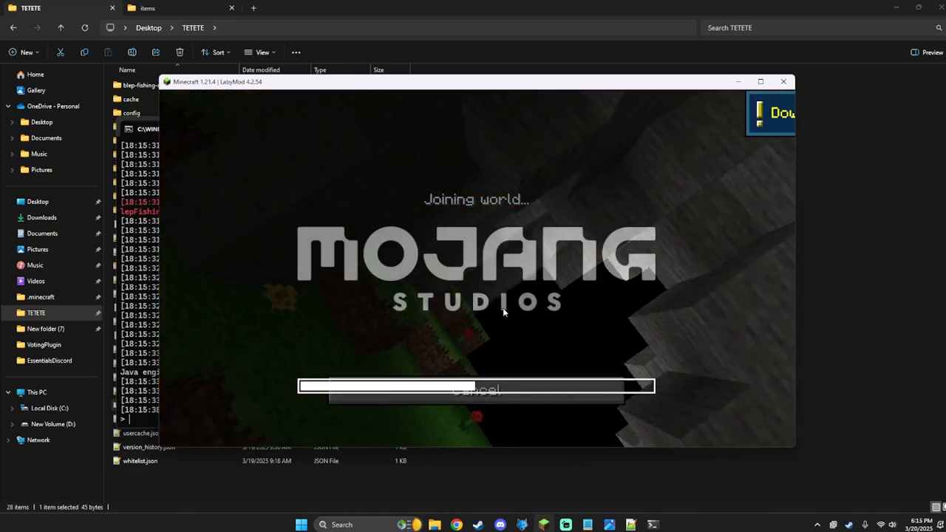